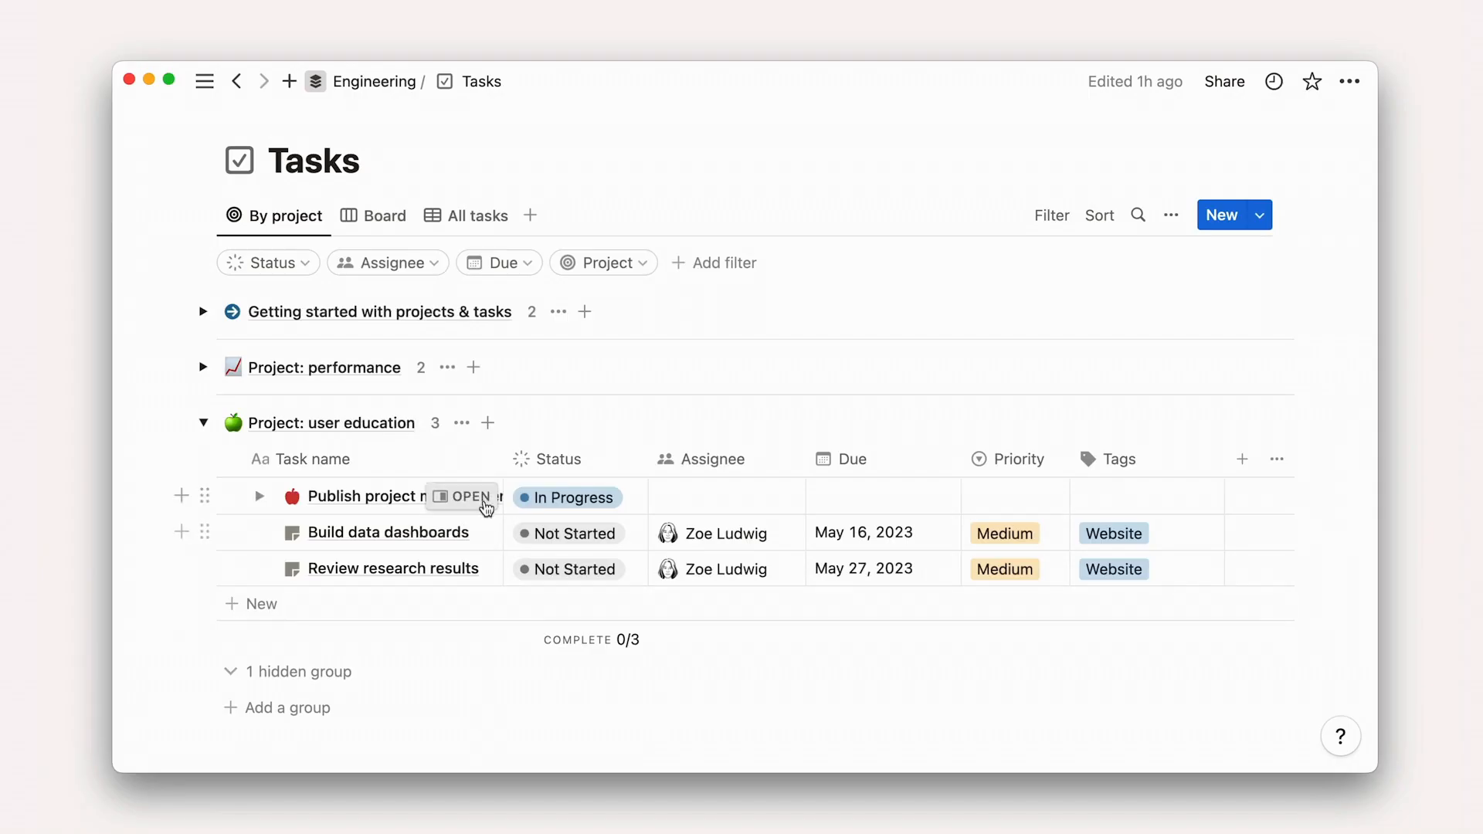
Assign two people to the Publish project management course task and set its due date to May 31, 2023.
click(463, 497)
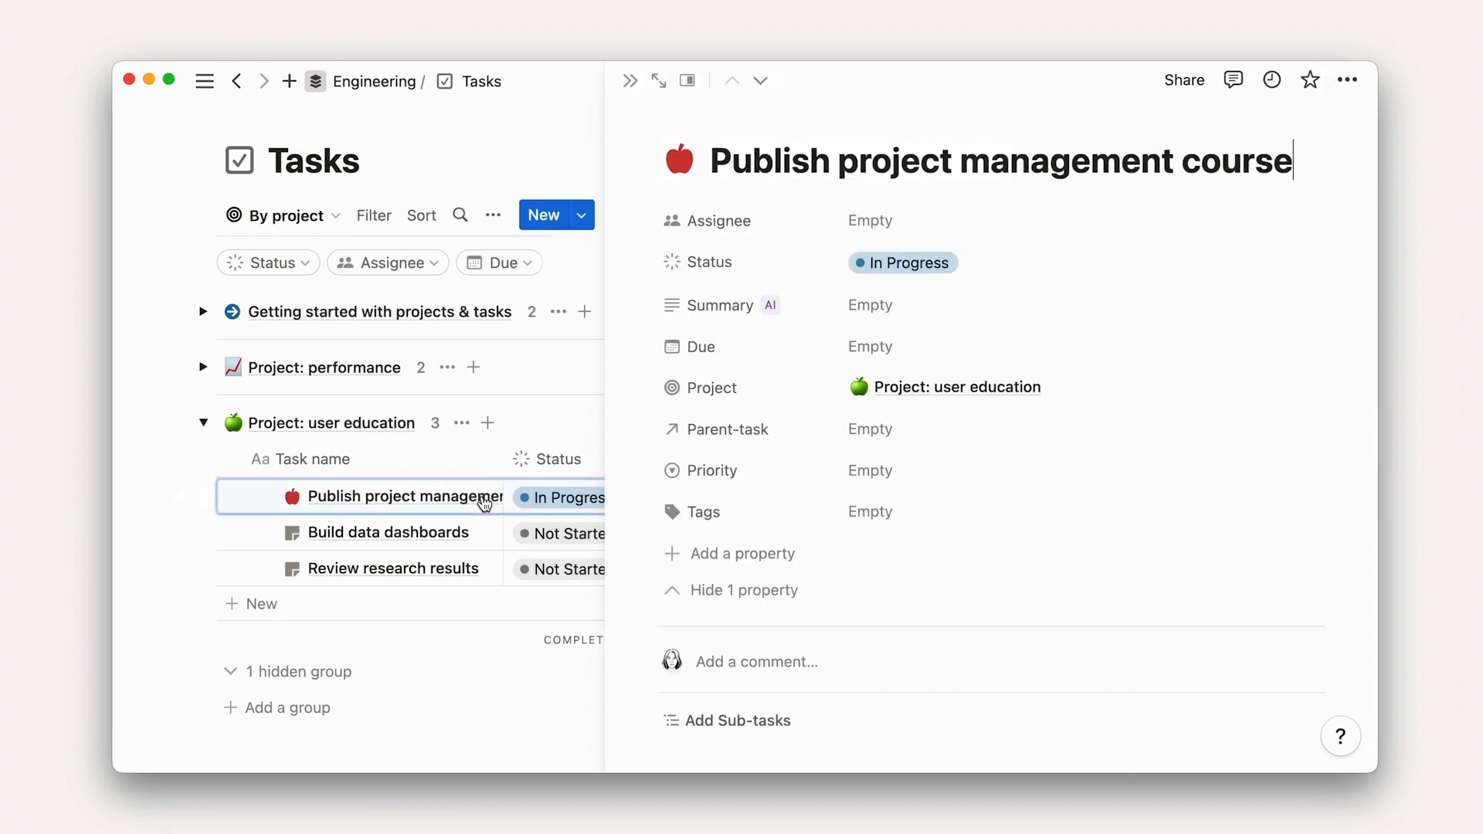
click(868, 220)
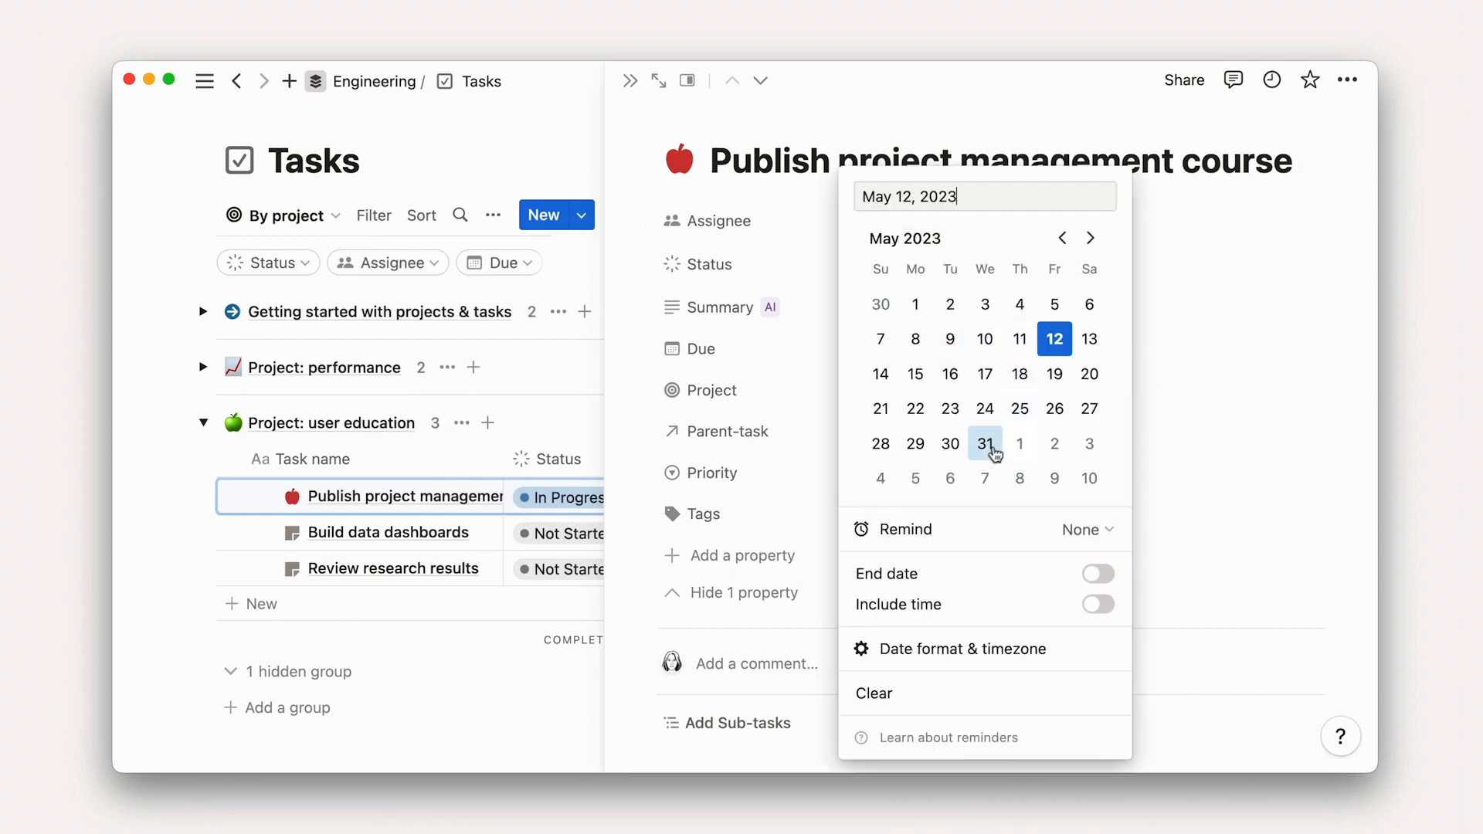
click(984, 444)
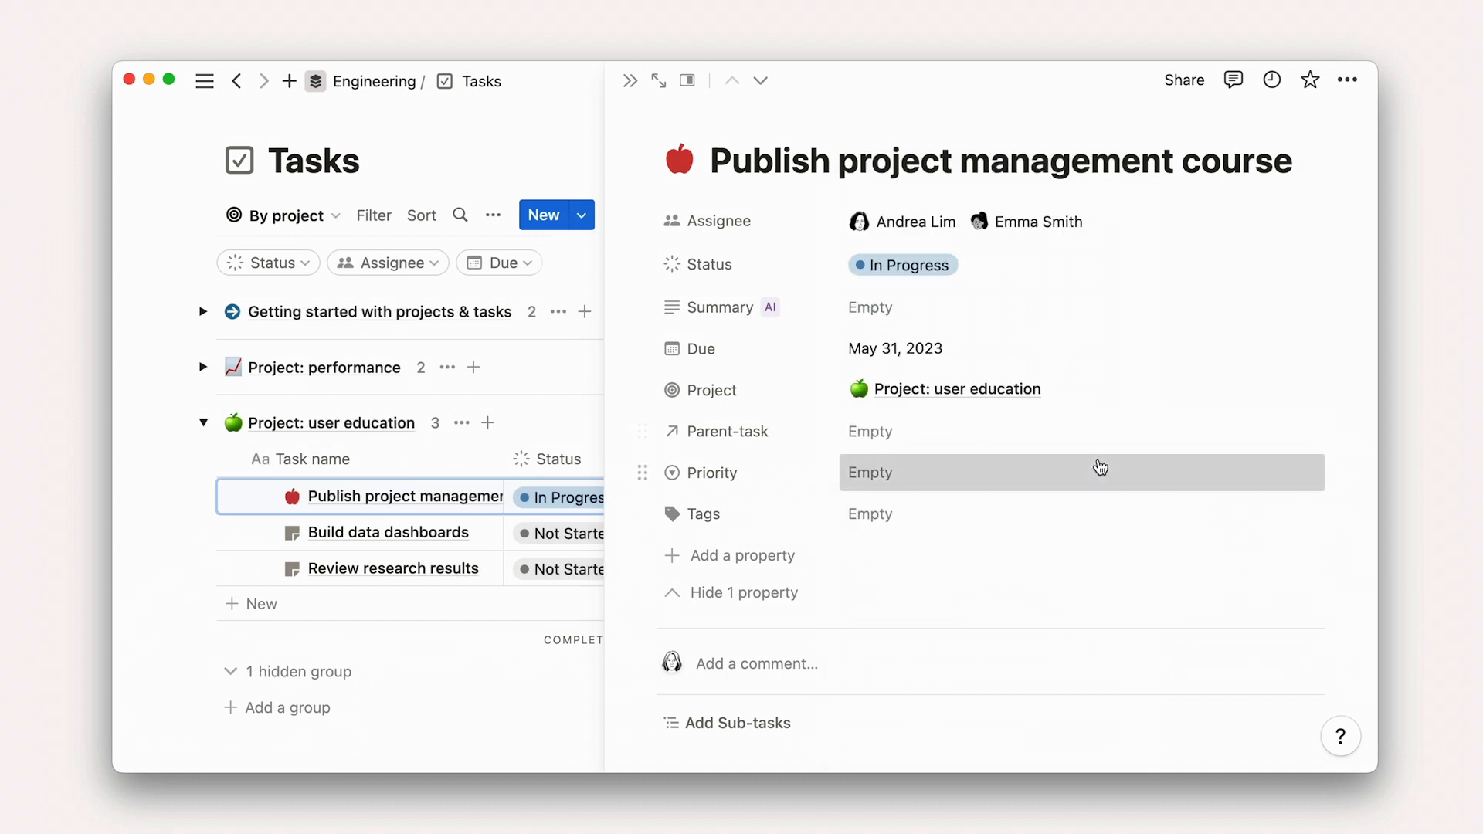
click(869, 472)
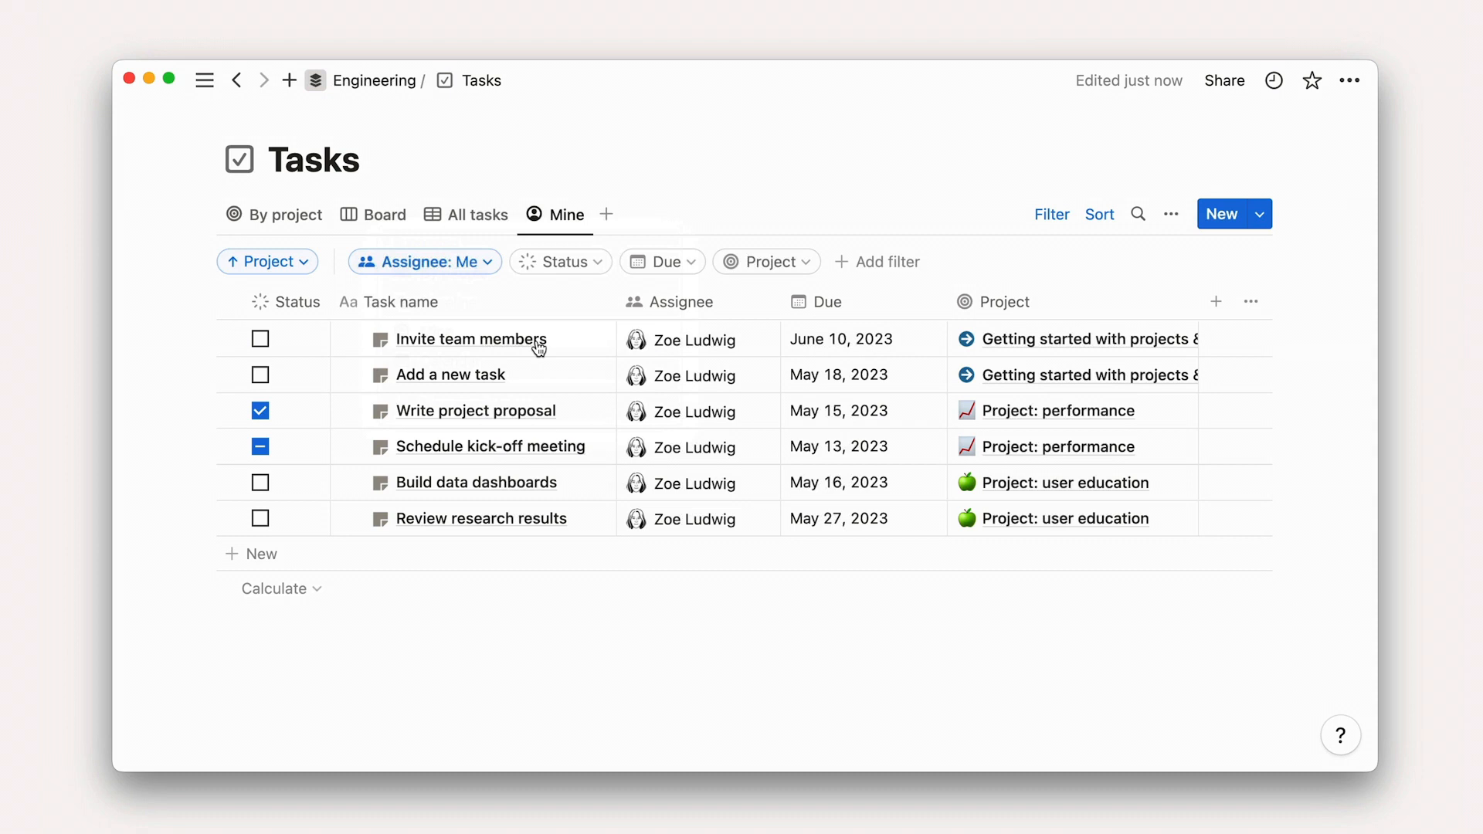
Switch to the Mine view, showing assigned-to-me tasks grouped into High and Medium priority.
click(1170, 213)
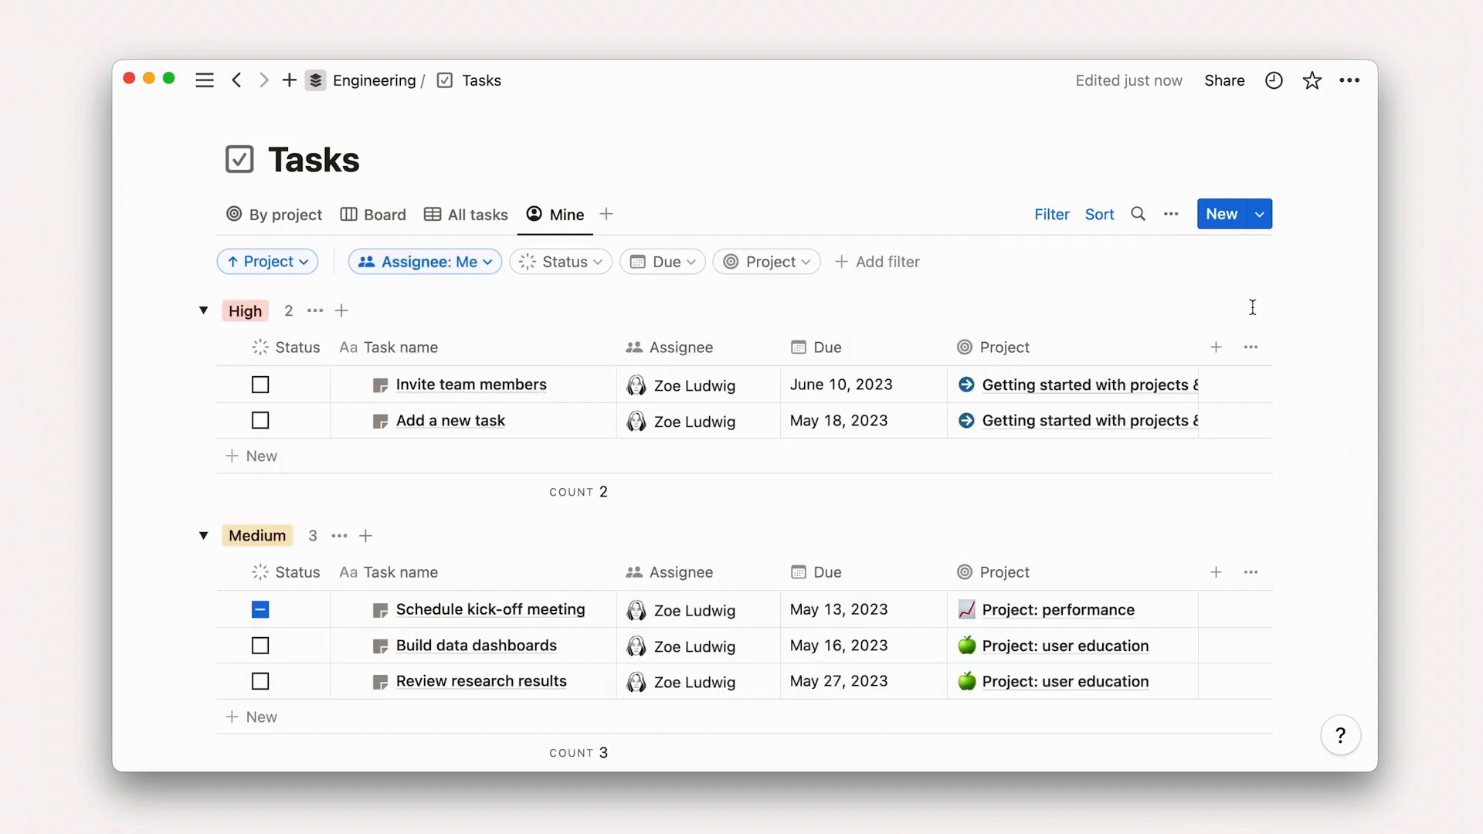
scroll(down, 3)
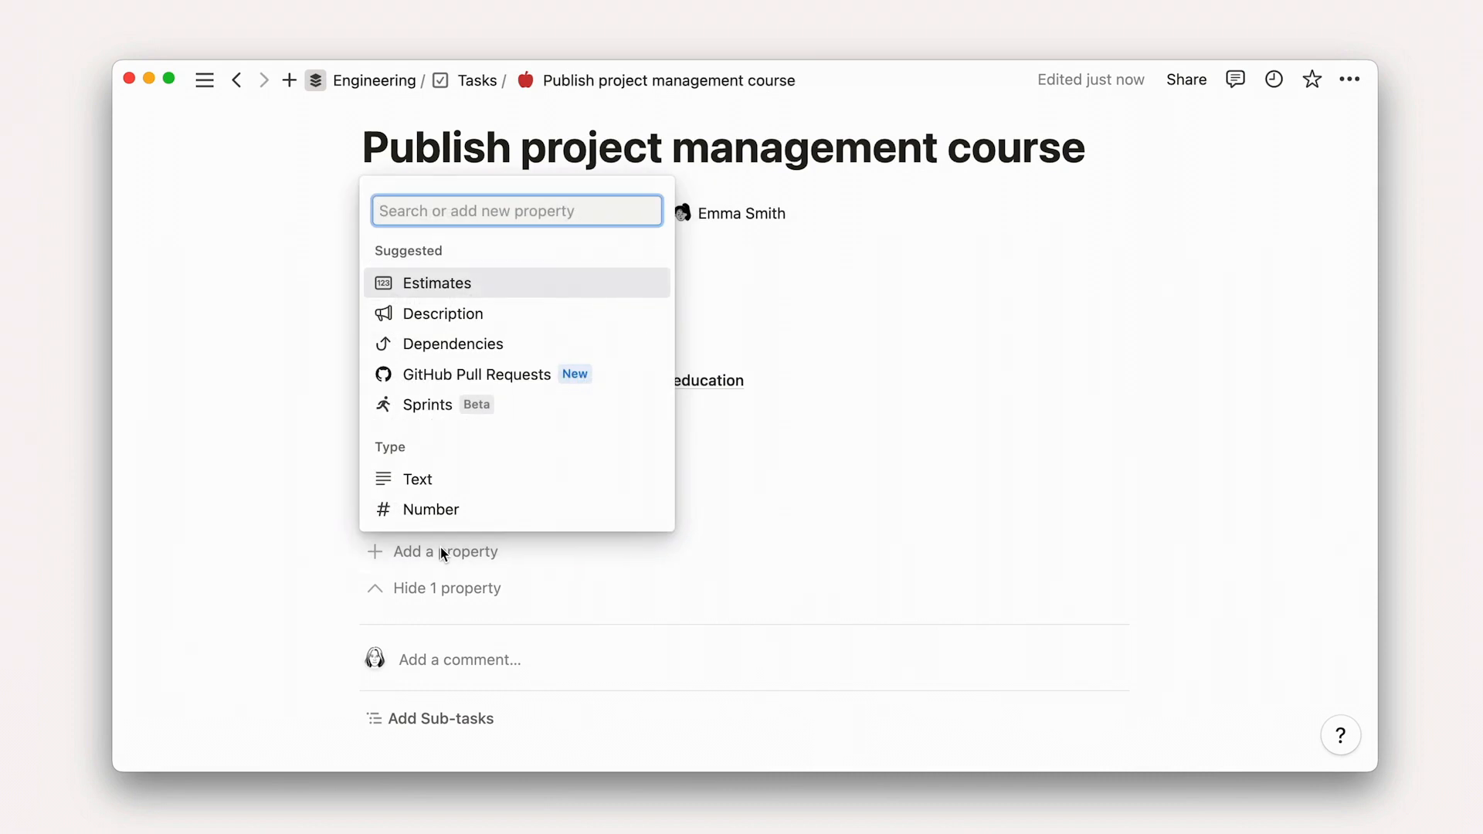
Close the full-page task to return to the Tasks list grouped by project.
click(238, 80)
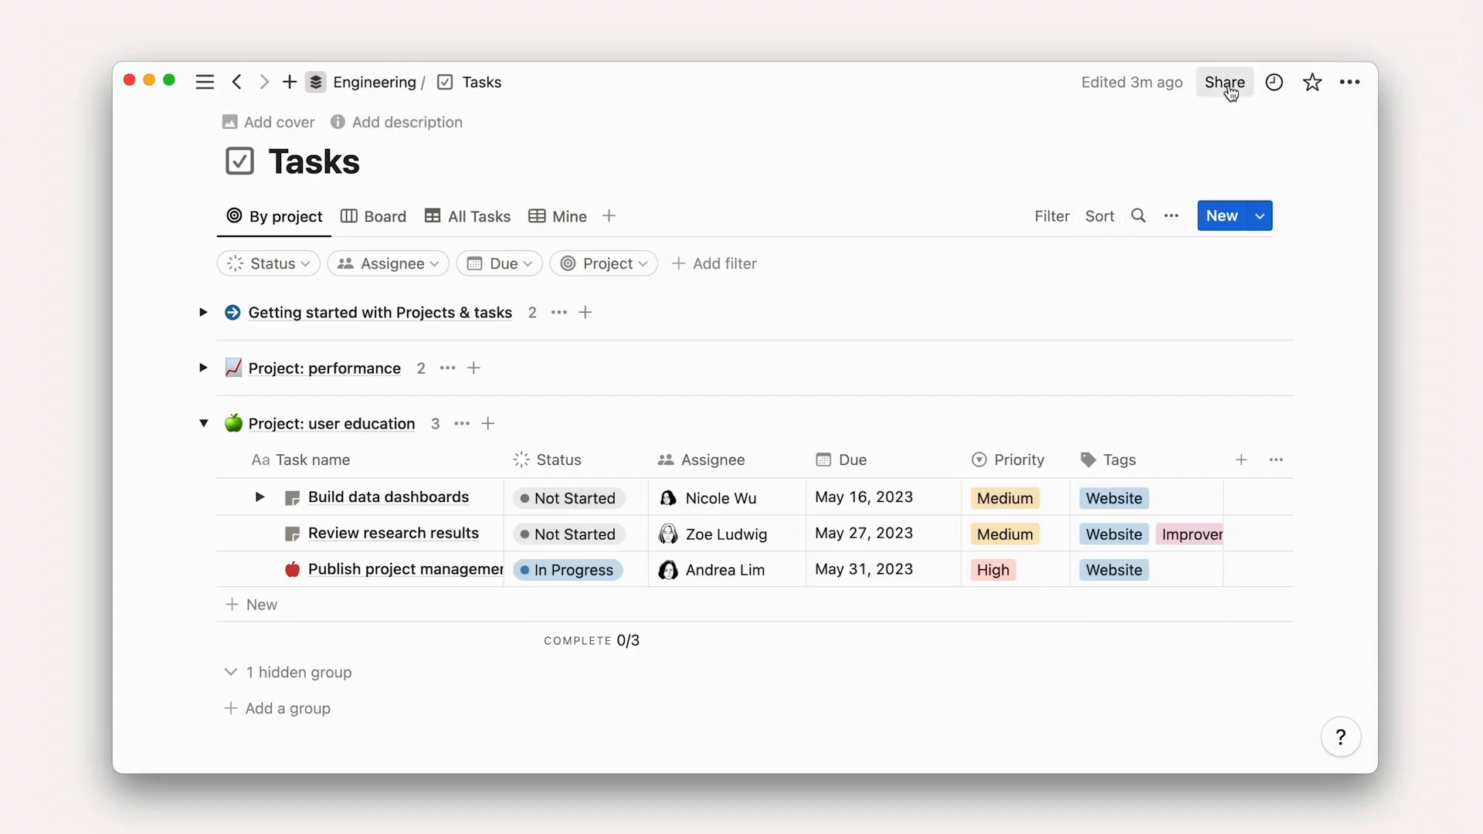
Check the Tasks page's share access, searching for 'stephanie', then open Engineering Wiki.
click(1223, 83)
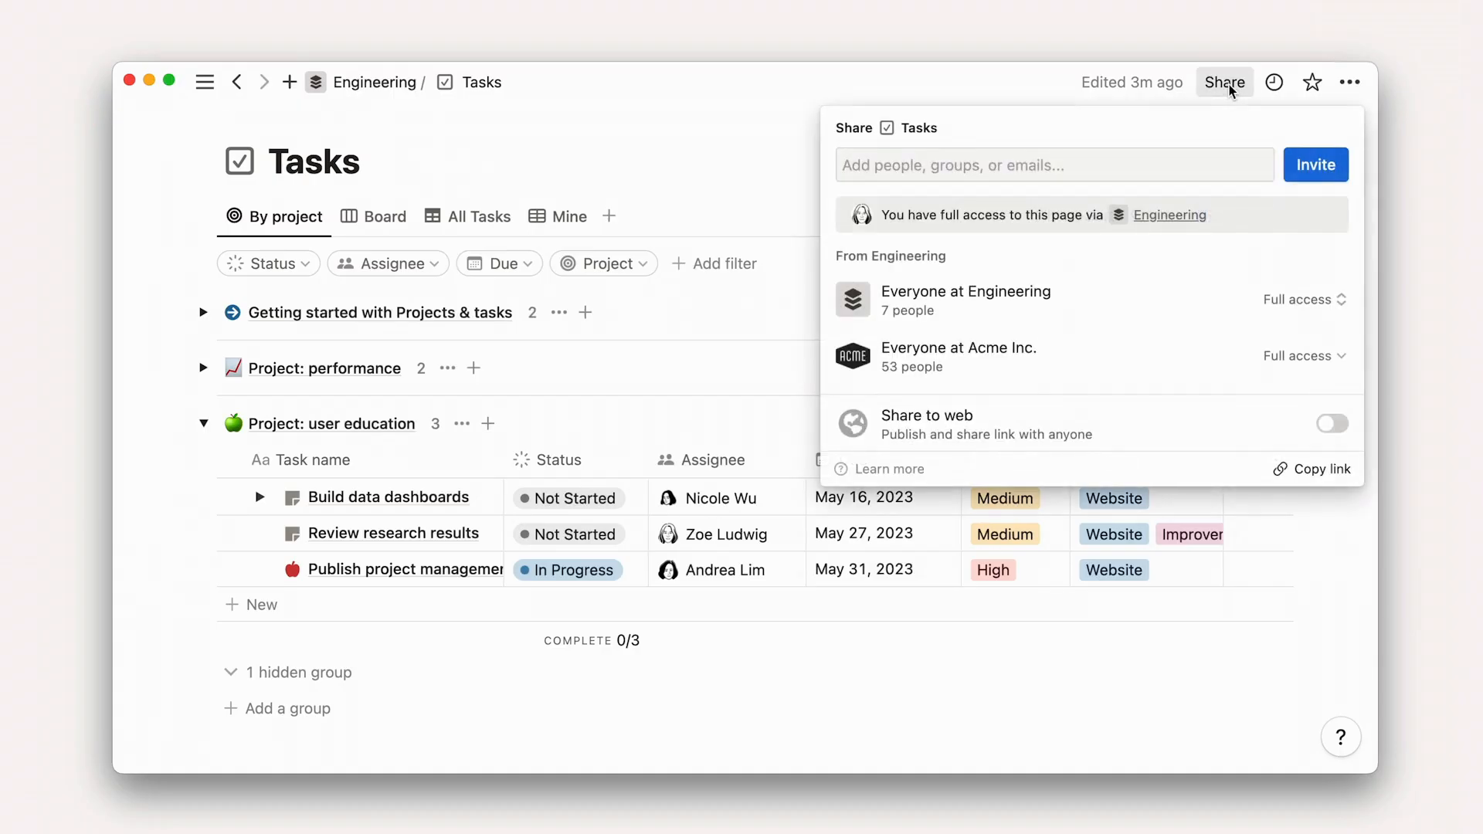
text(stephanie)
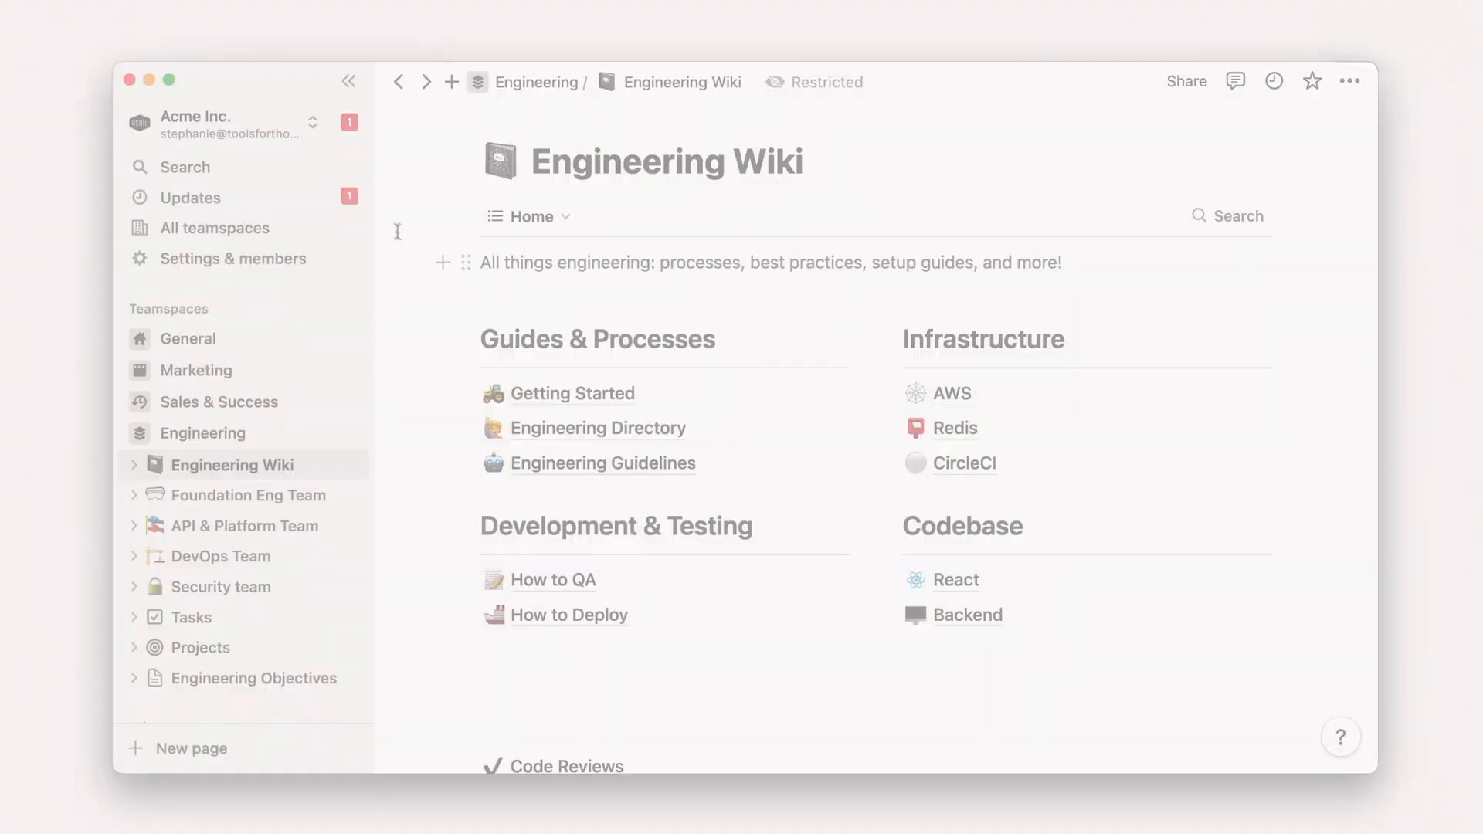
click(189, 197)
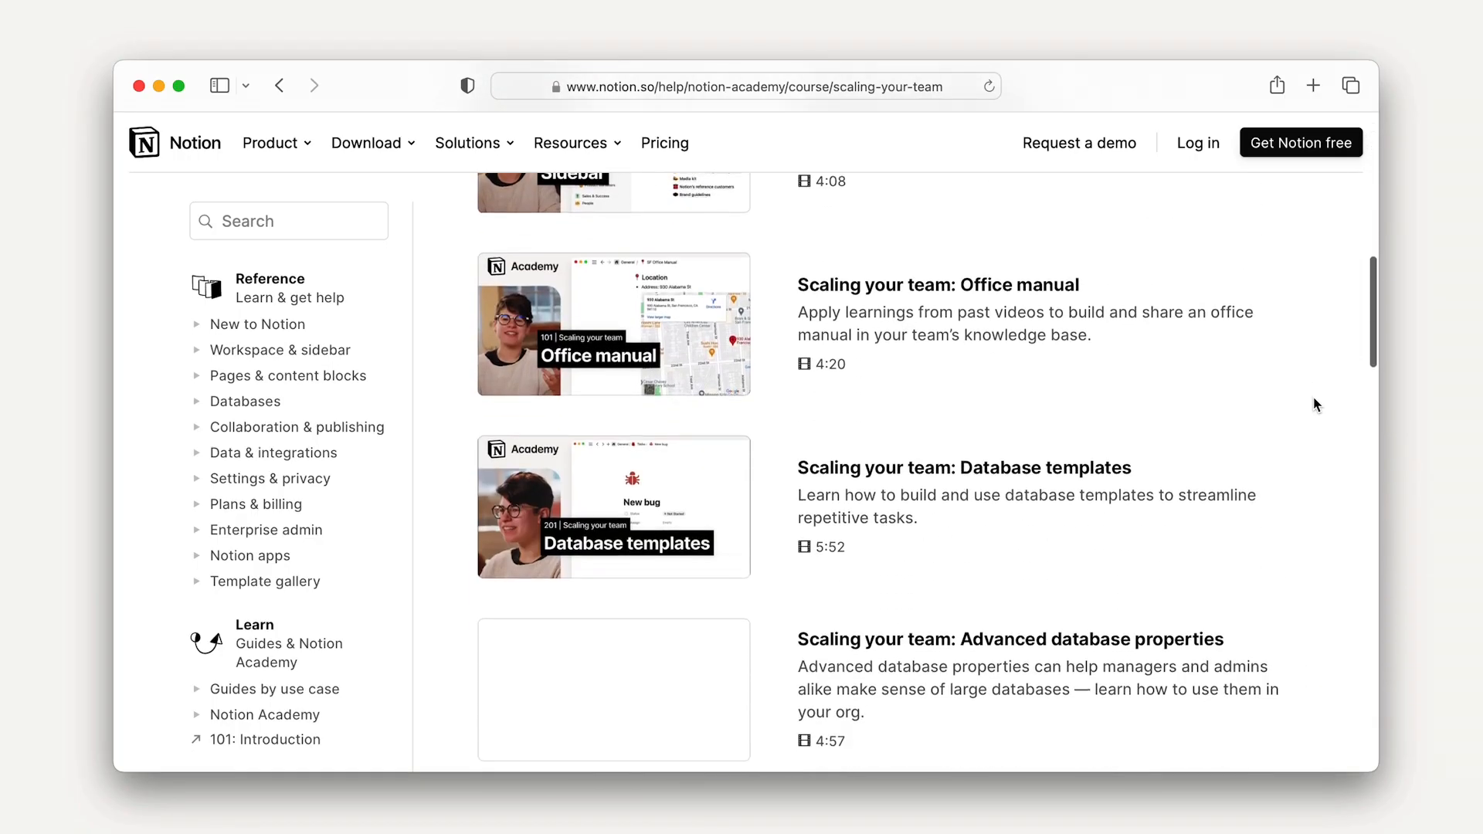
Scroll through the Notion Academy 'Scaling your team' lesson list.
scroll(down, 3)
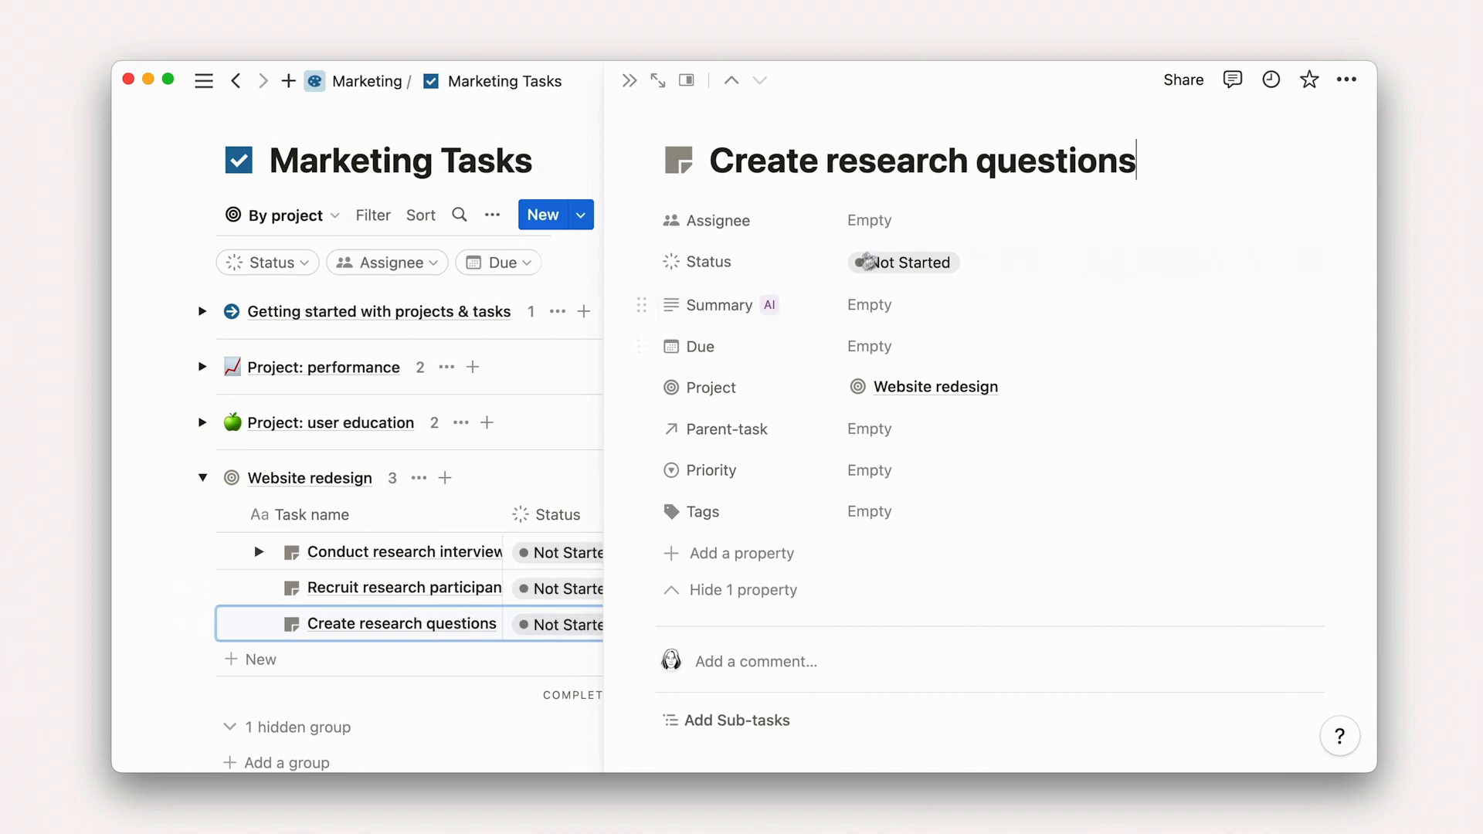
mouse_move(890, 220)
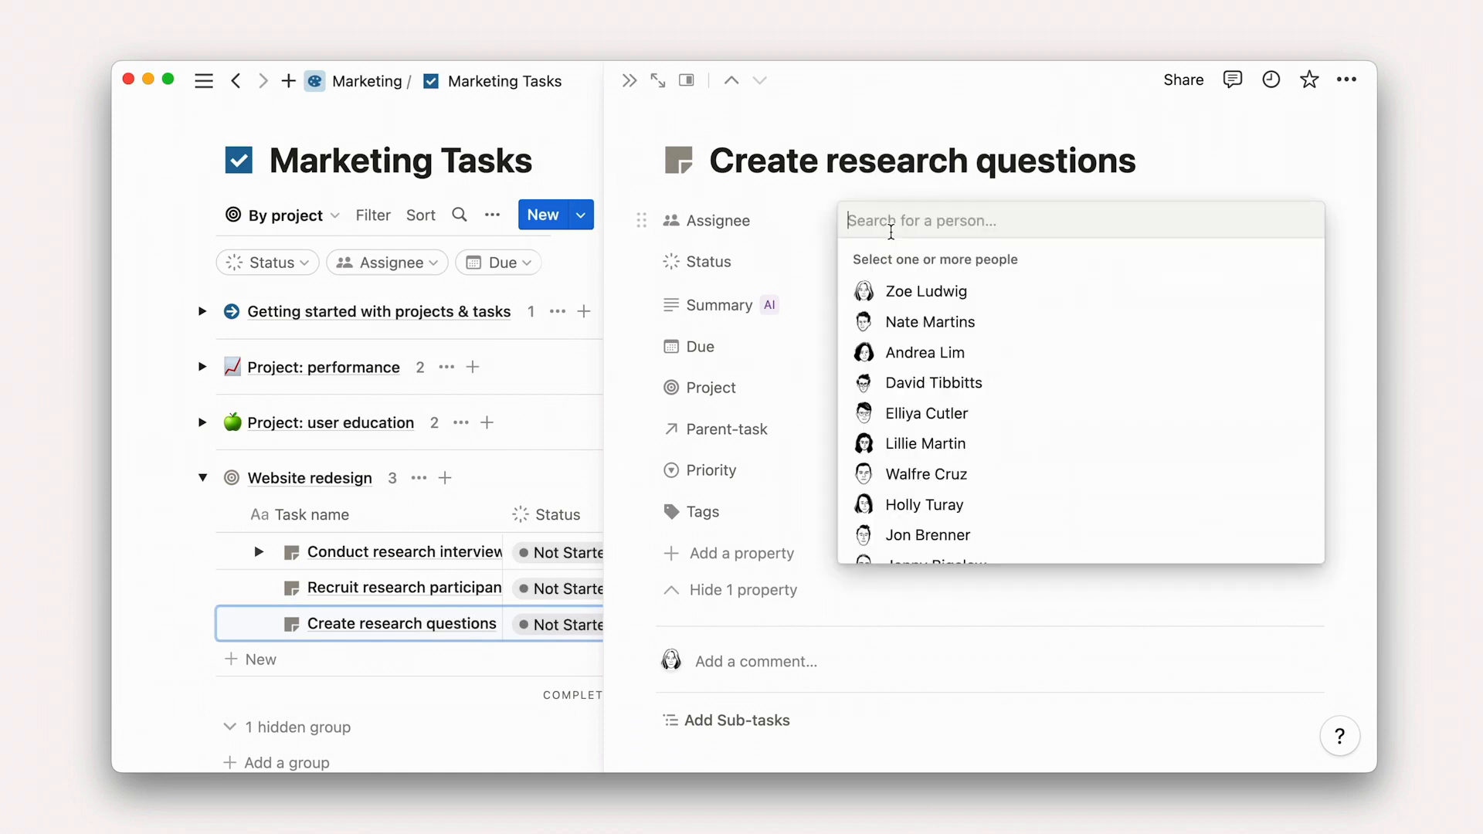
text(Kai Lee)
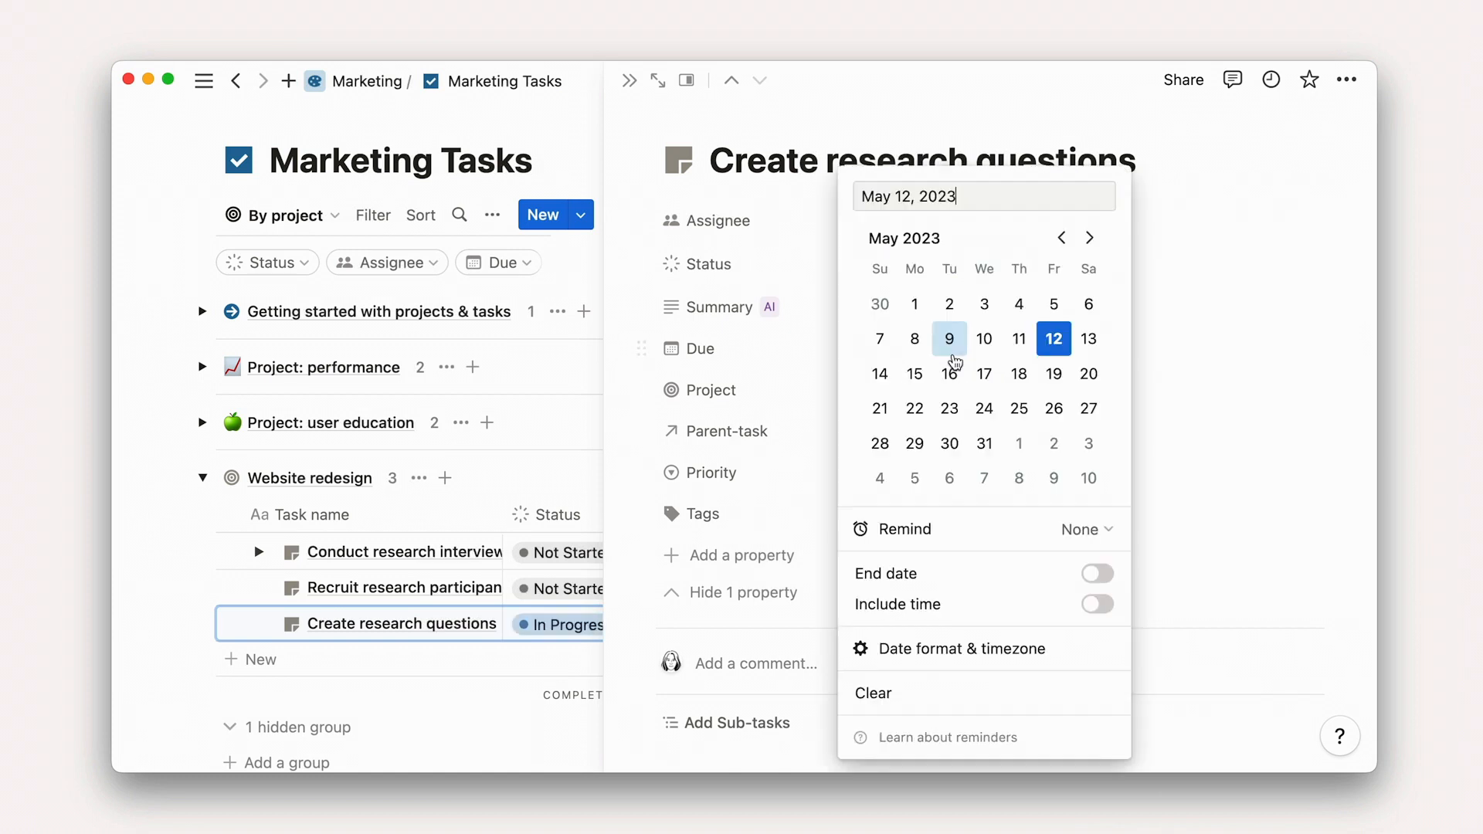
click(711, 472)
text(Research)
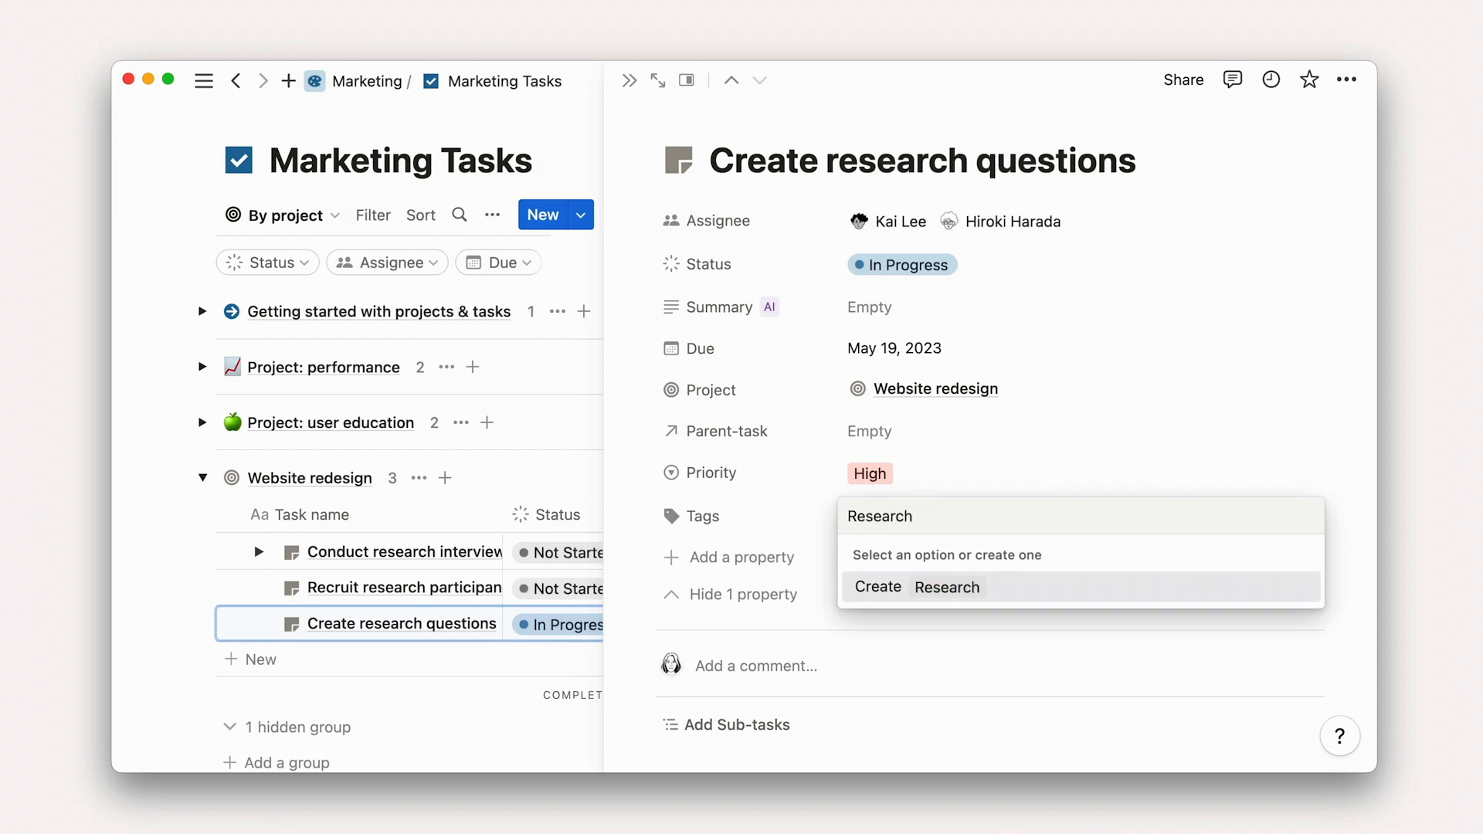
click(945, 586)
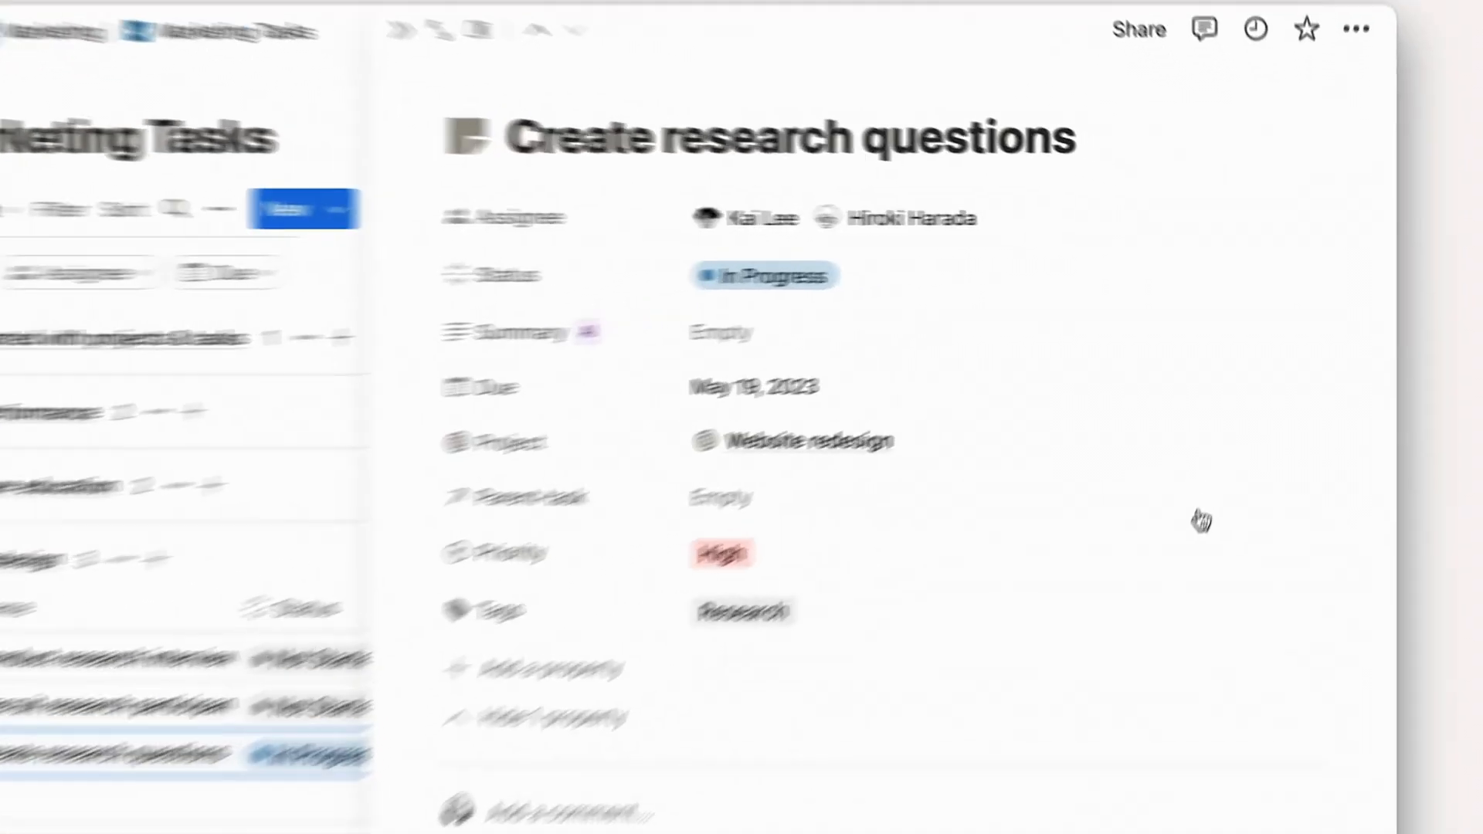